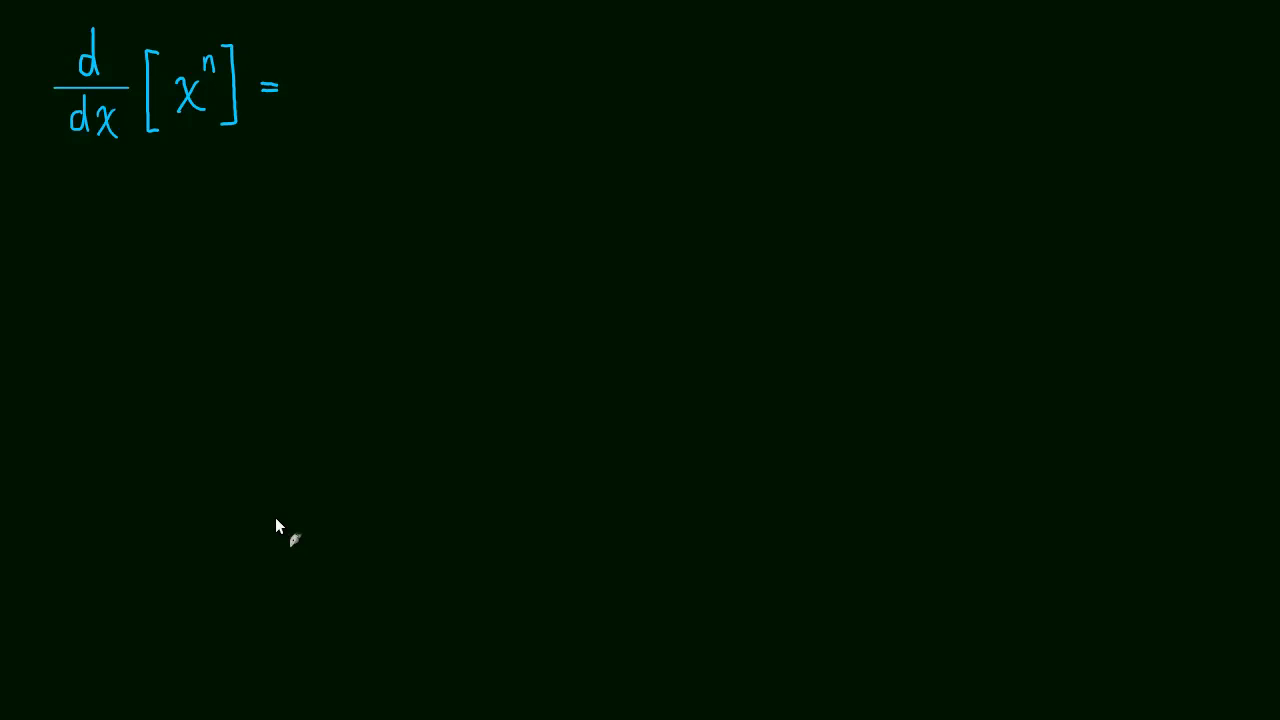
mouse_move(315, 107)
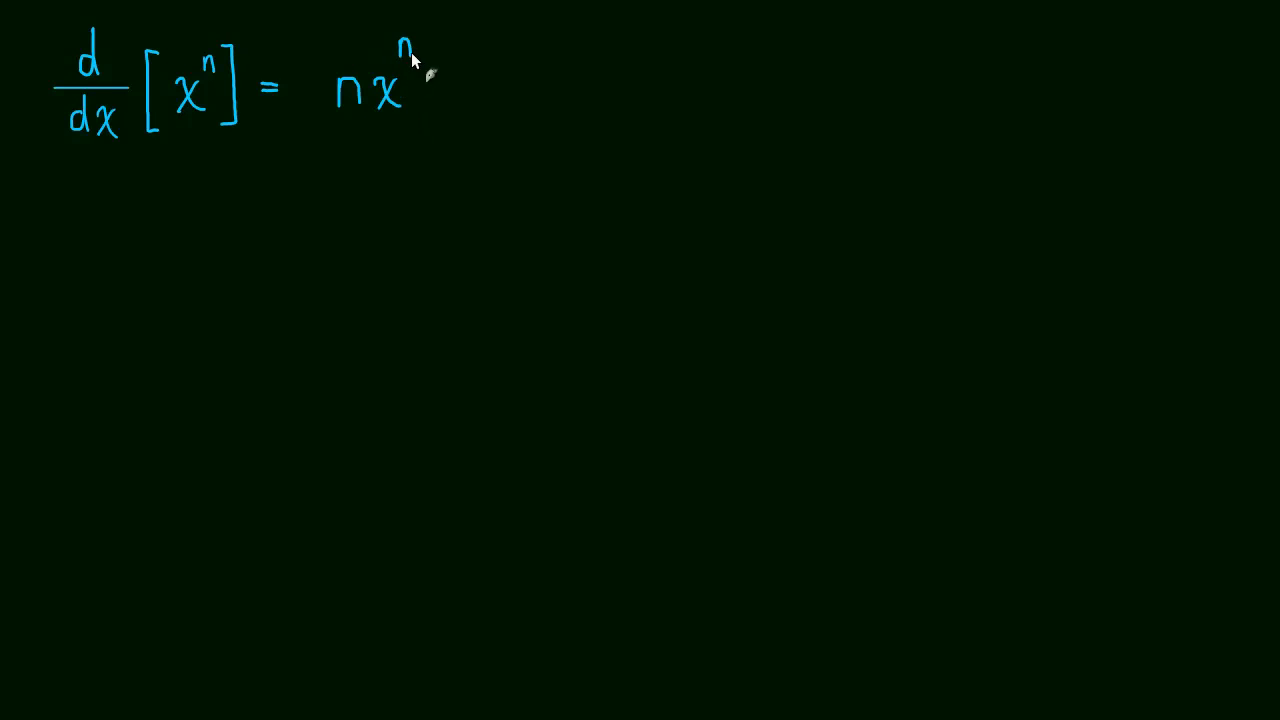
Add the exponent n−1 so the rule reads n·xⁿ⁻¹.
text(-1)
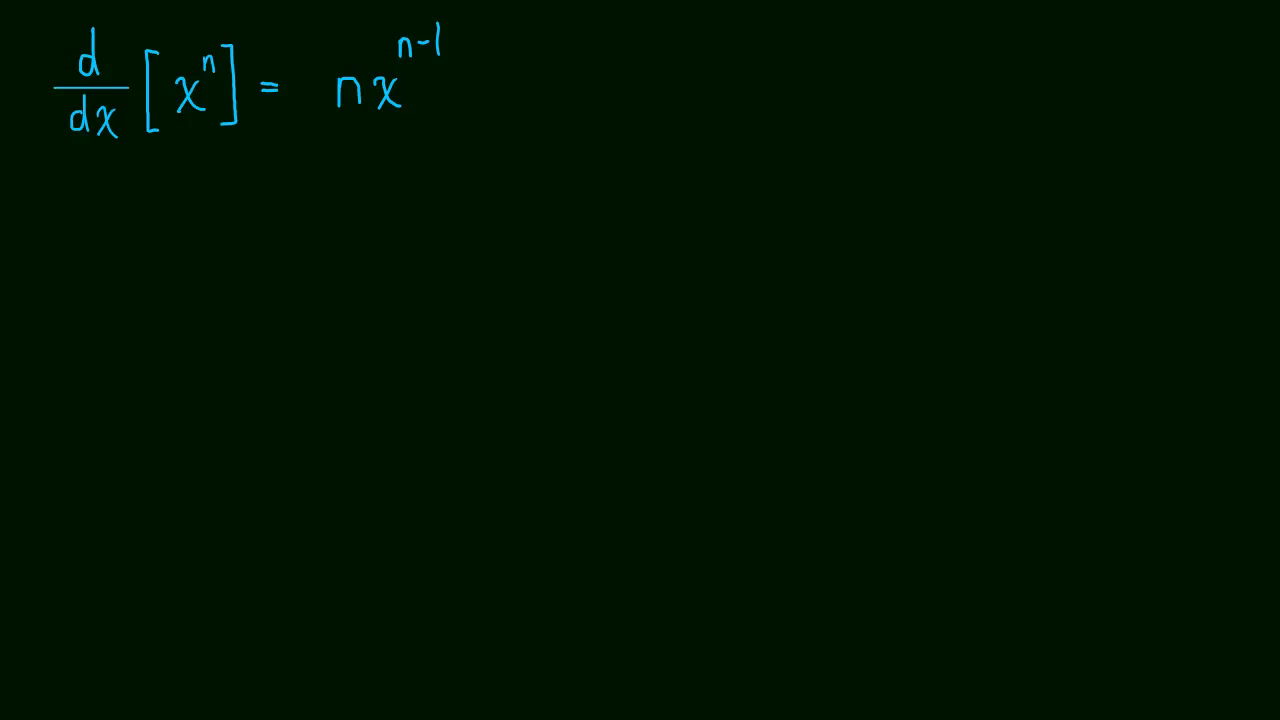
mouse_move(90, 220)
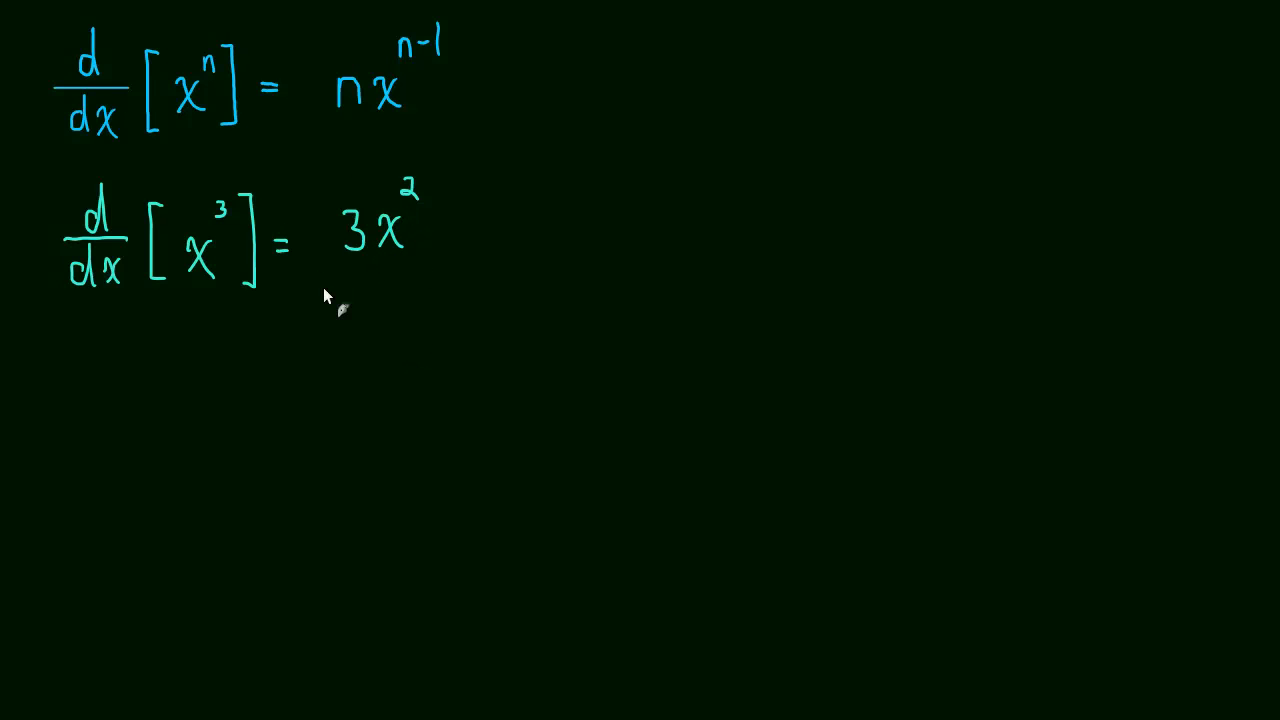
mouse_move(330, 282)
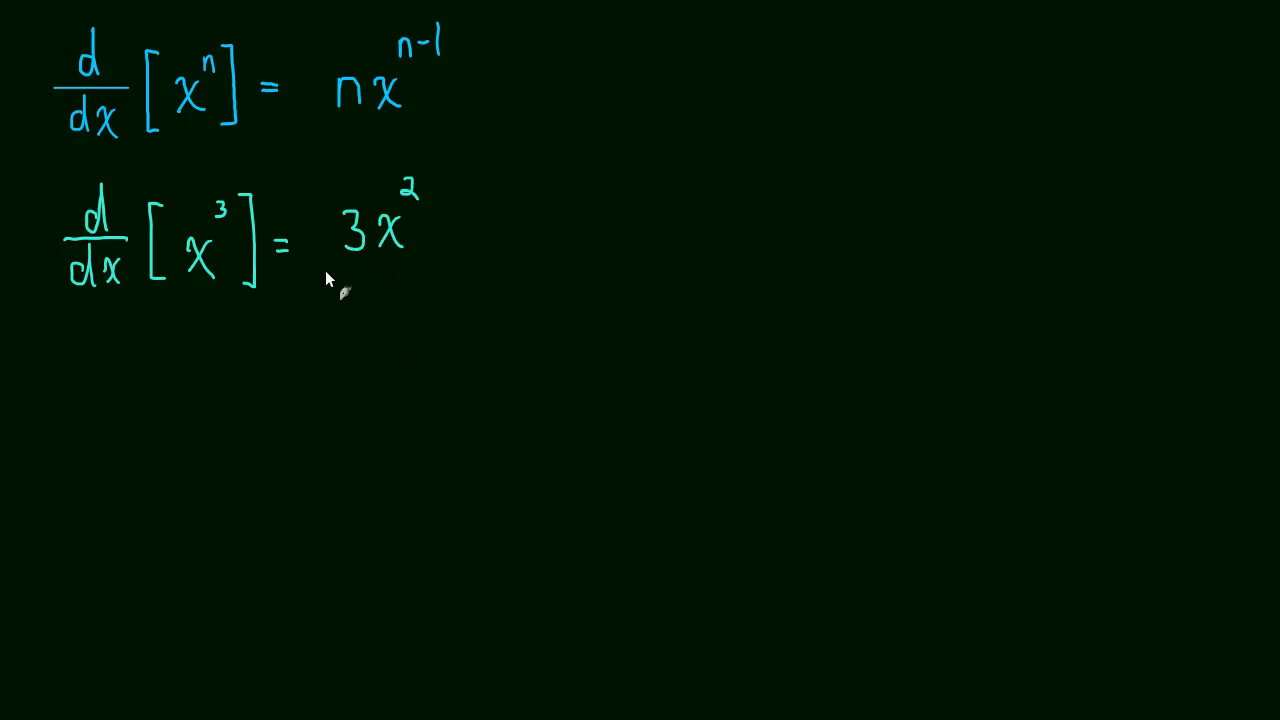
mouse_move(285, 207)
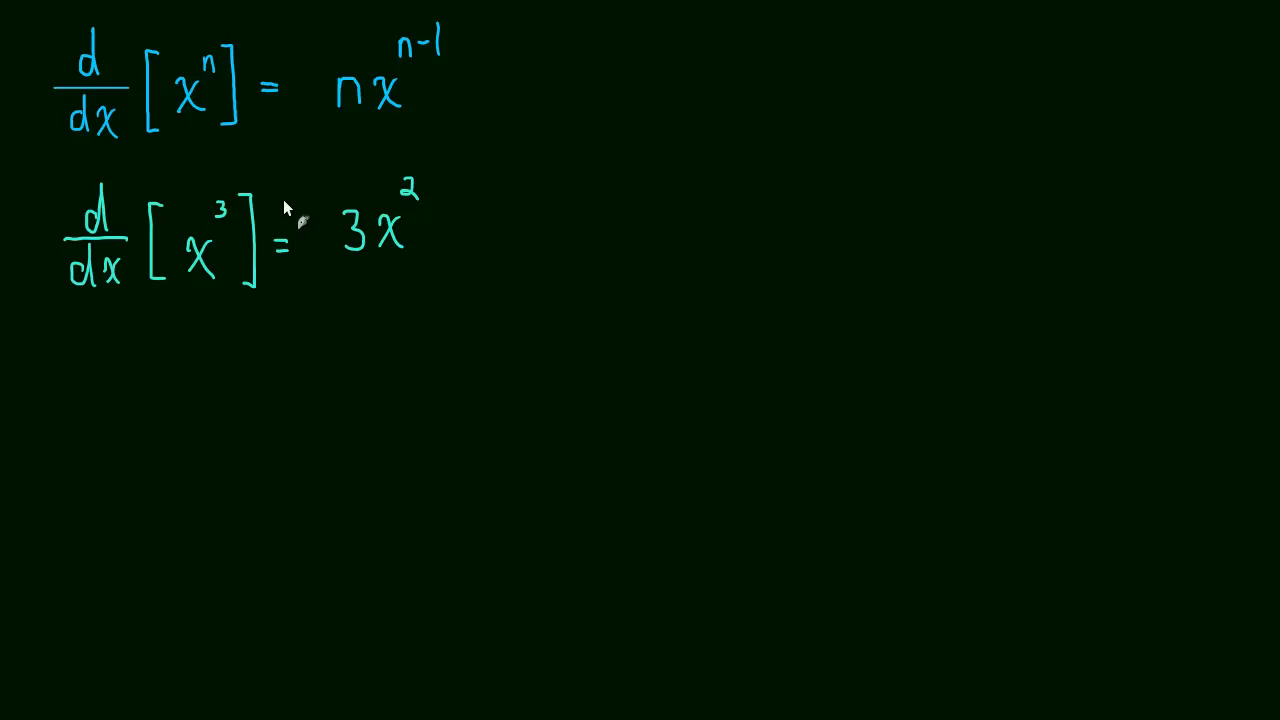
mouse_move(117, 347)
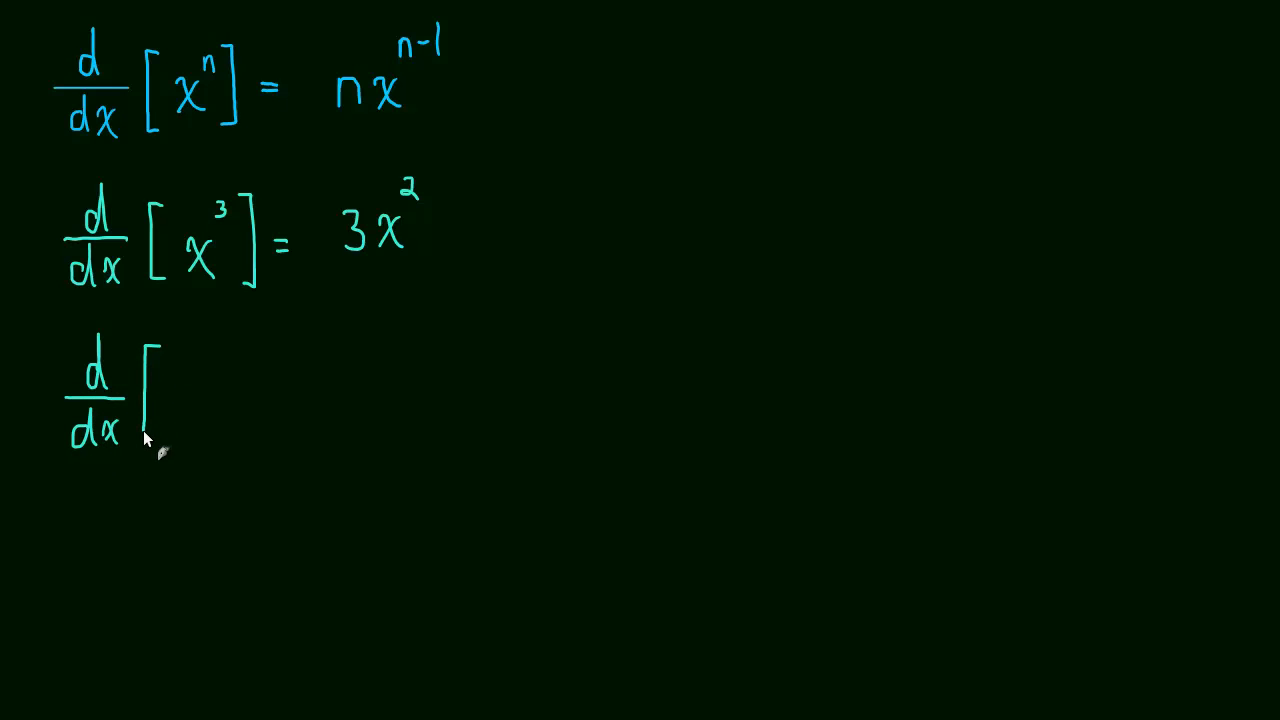
mouse_move(172, 410)
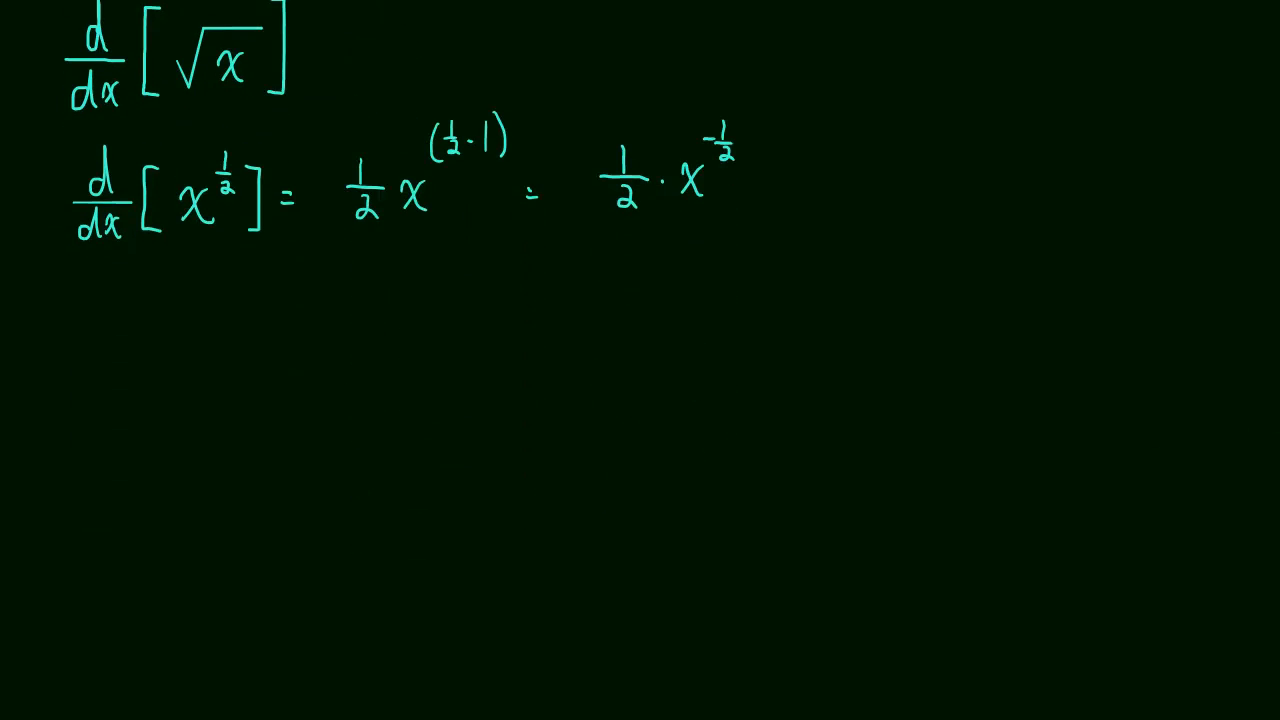
Write 1/(2√x) beneath ½·x^(−1/2) as the rewritten result.
drag(600, 278, 660, 245)
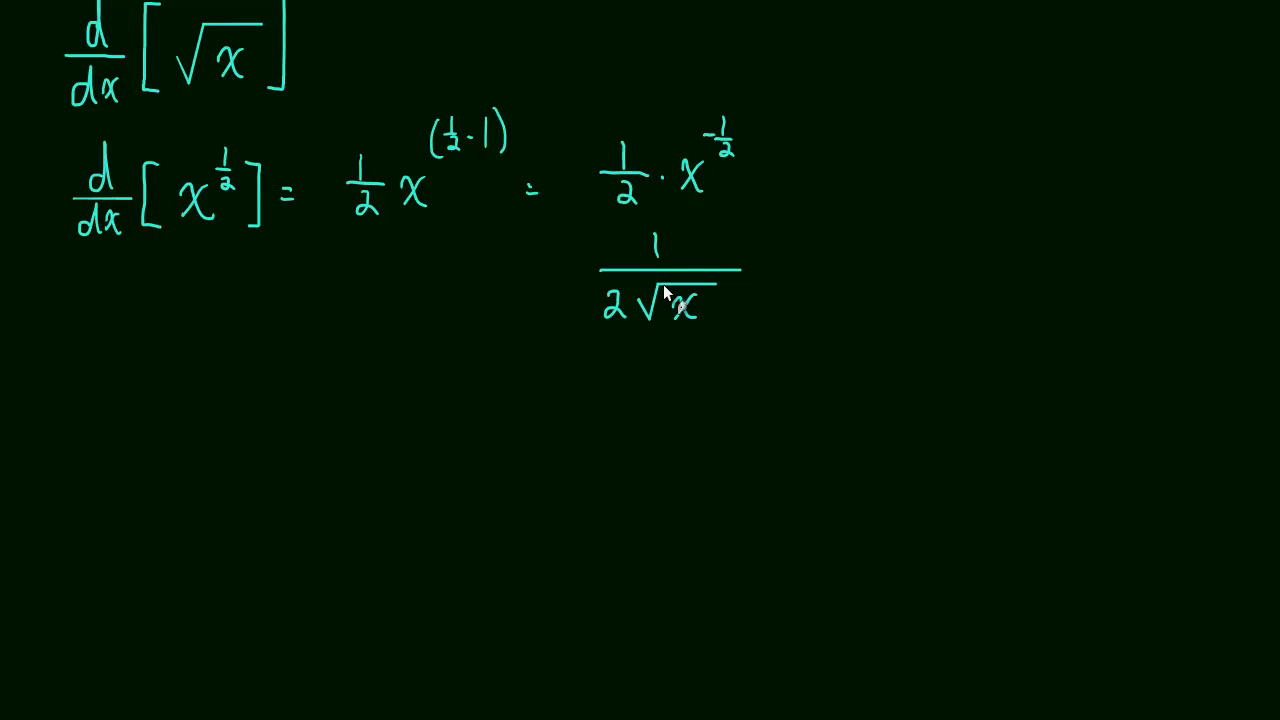
mouse_move(240, 68)
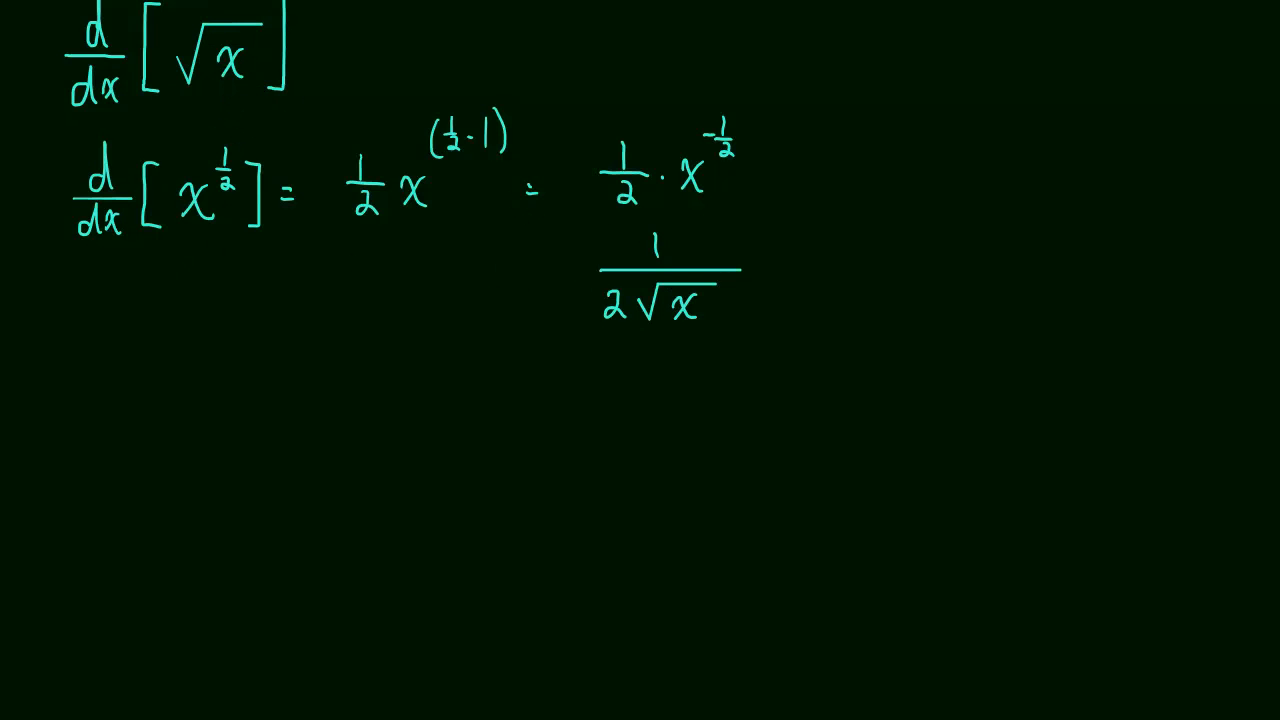
mouse_move(28, 170)
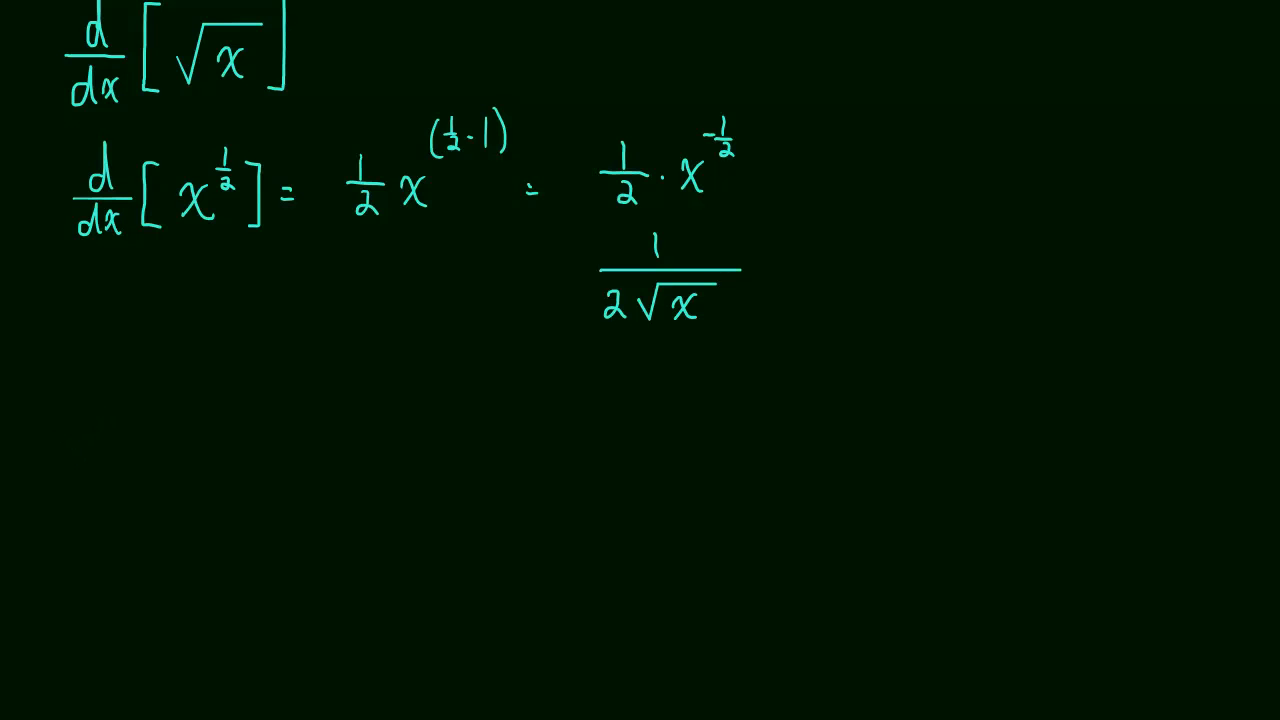
mouse_move(116, 367)
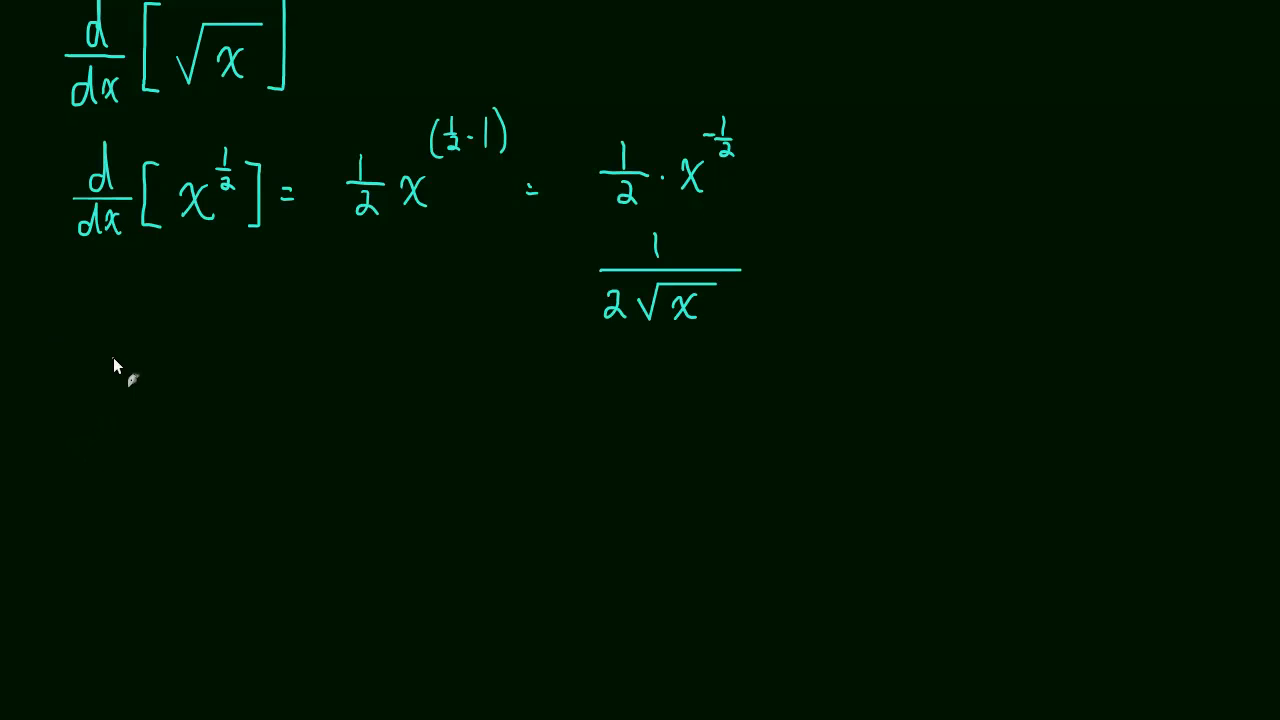
drag(95, 345, 145, 390)
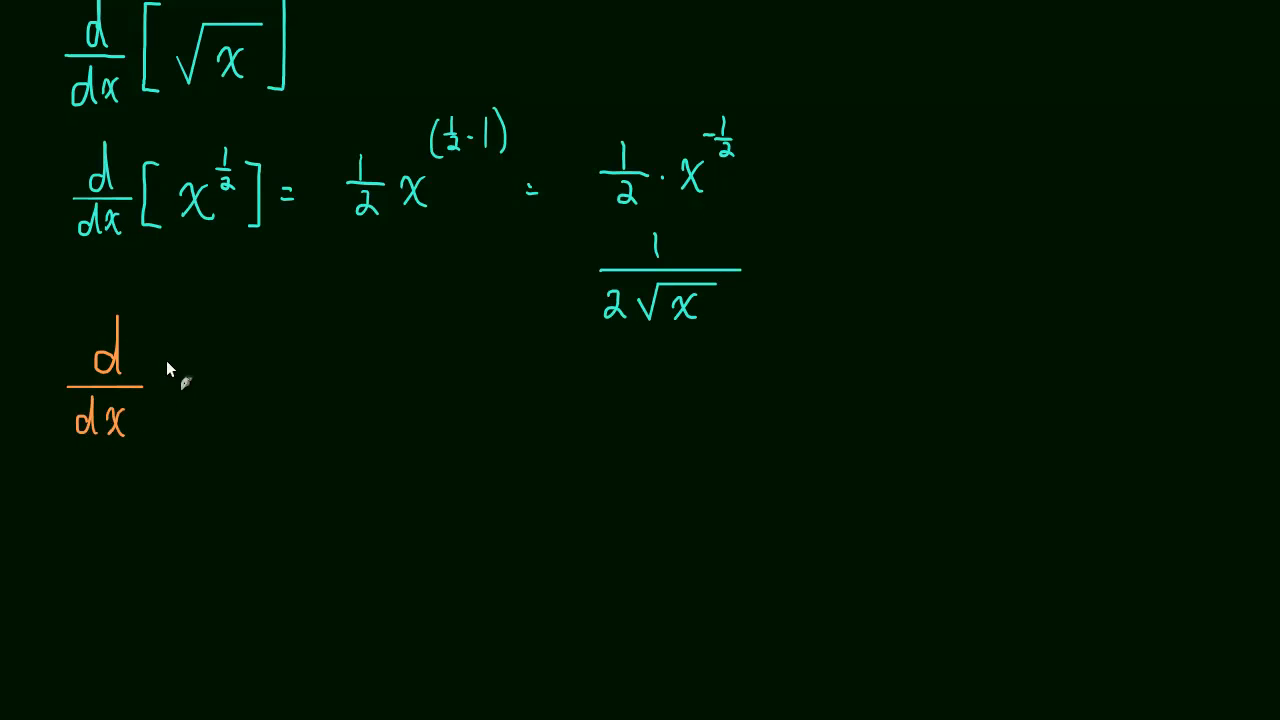
Write d/dx[∛(x⁵)] in orange with bracket, x under the root, and a cube root after 5.
drag(165, 350, 165, 435)
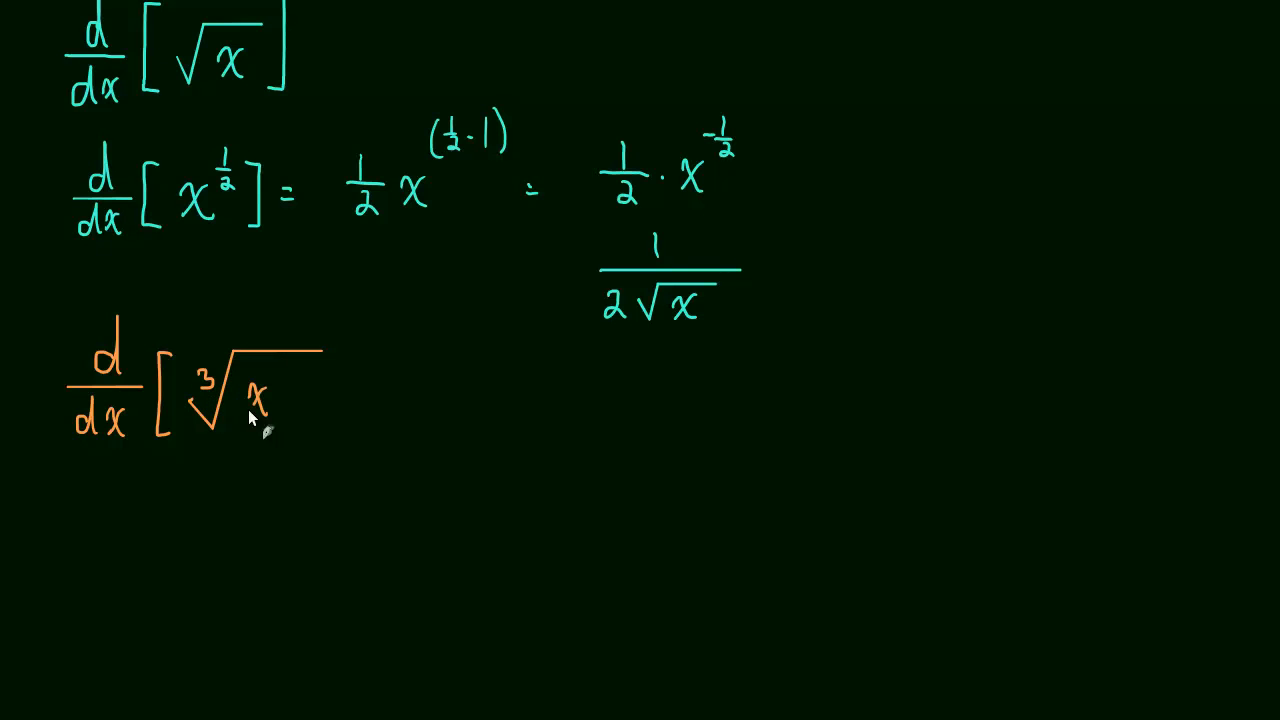
drag(290, 360, 350, 430)
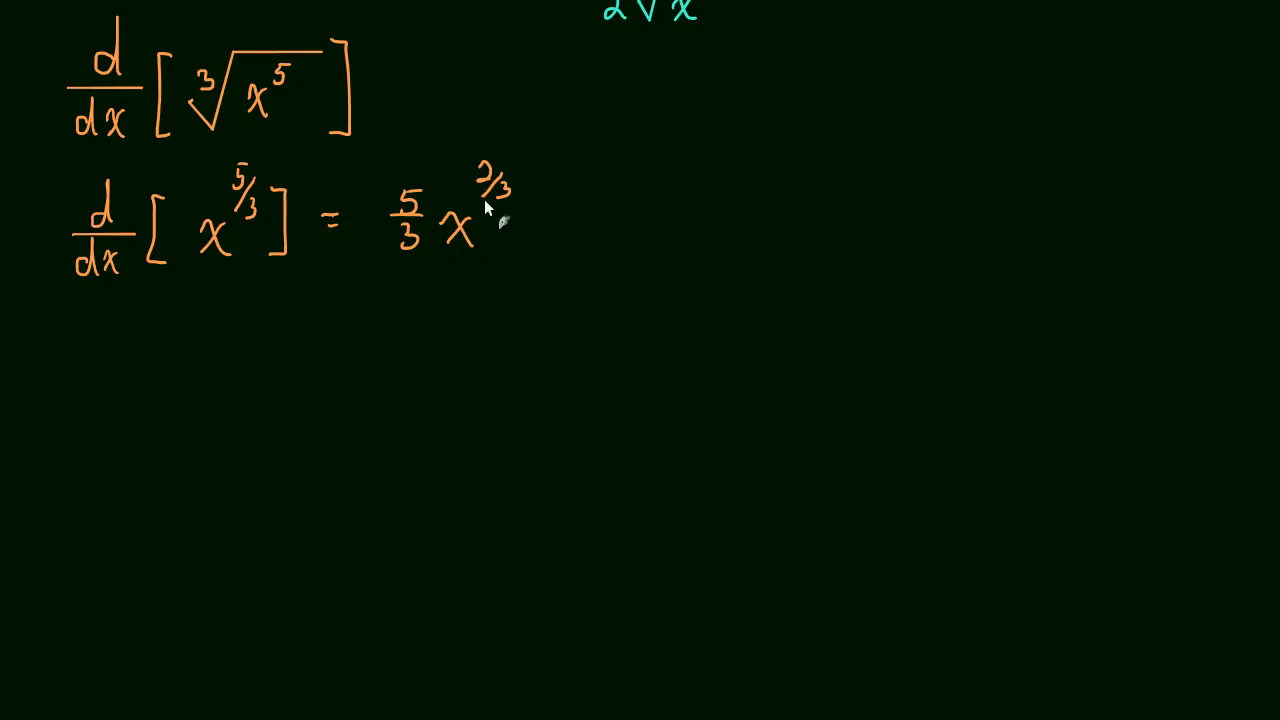
mouse_move(420, 280)
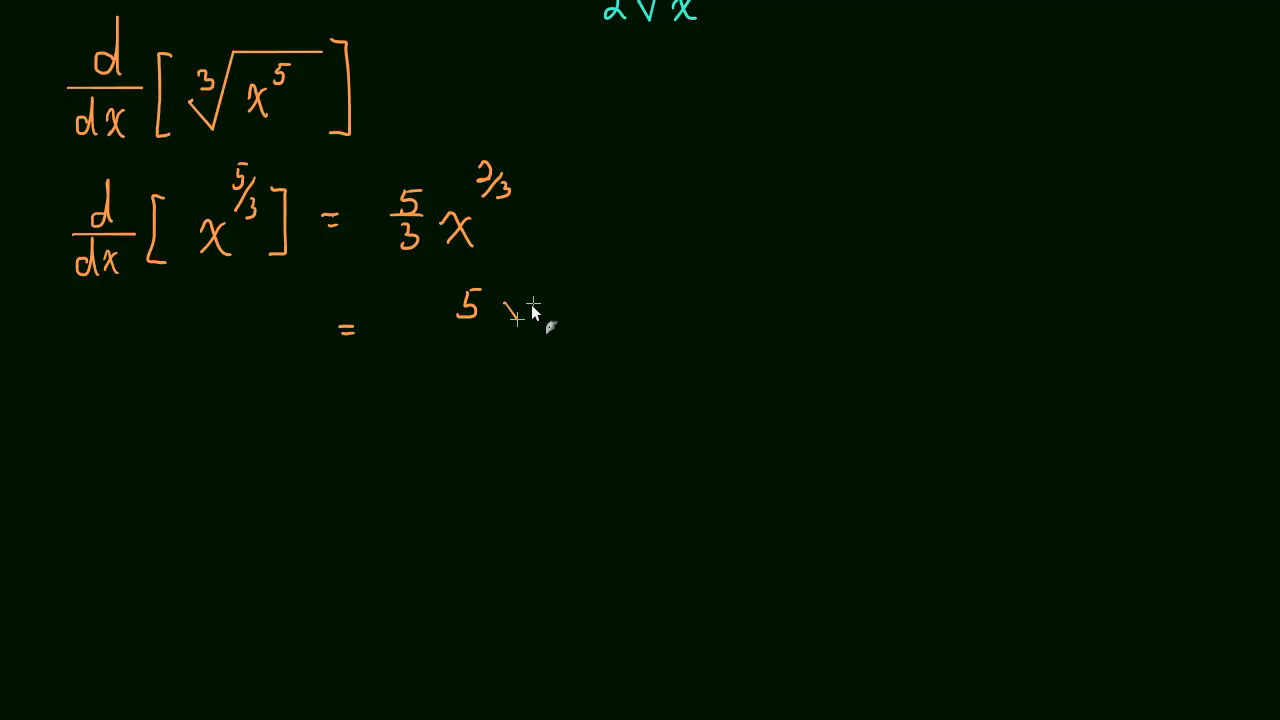
drag(515, 320, 618, 267)
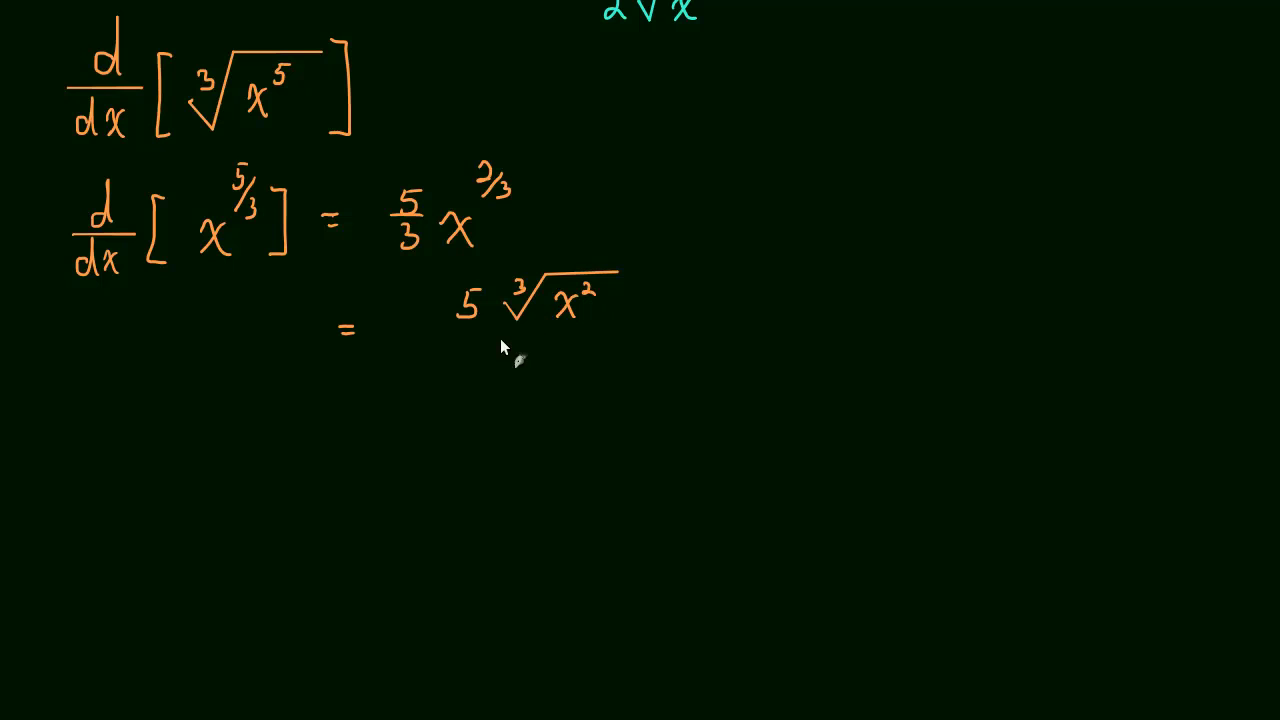
drag(430, 328, 630, 328)
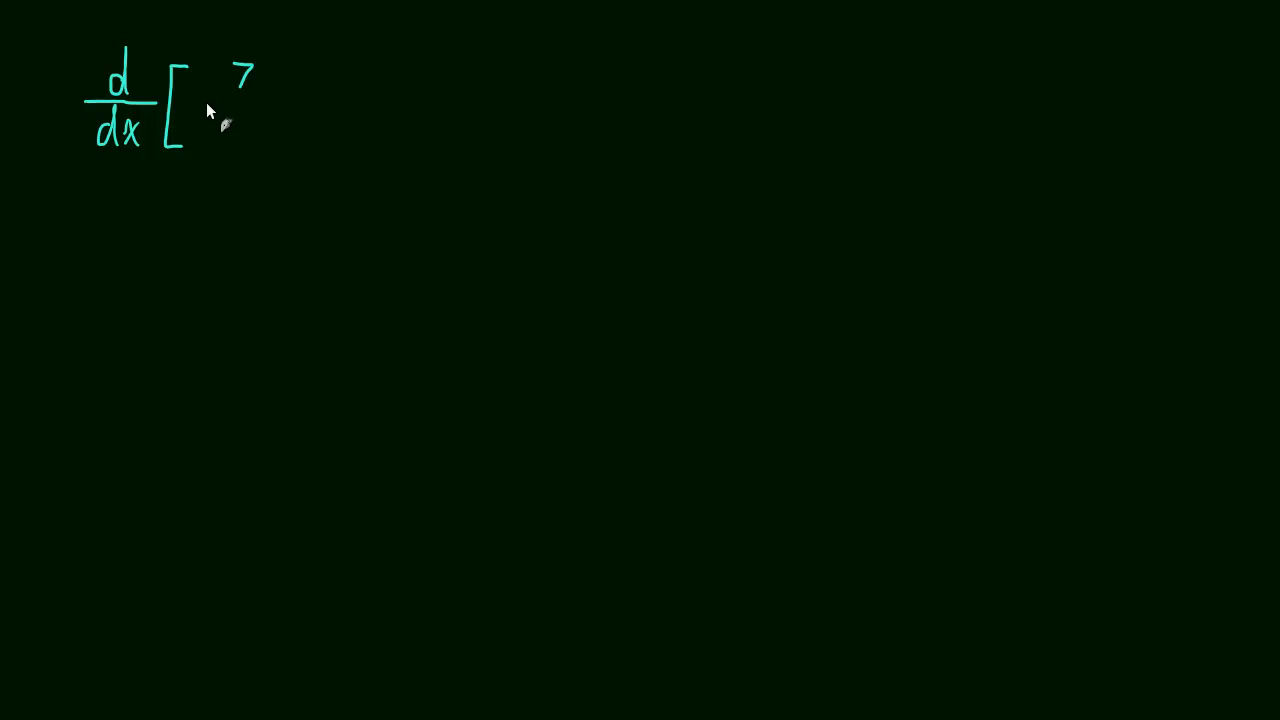
Draw the fraction bar under 7 to form d/dx[7/(5∛x)].
drag(200, 102, 300, 102)
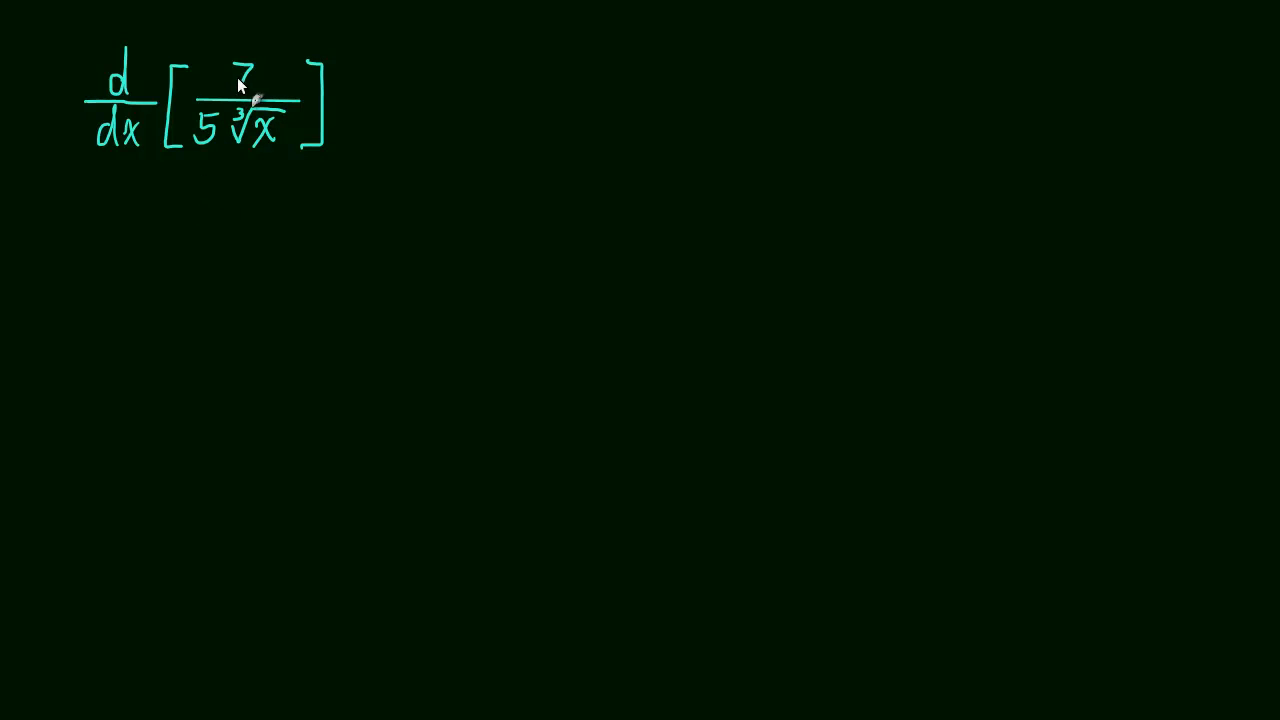
mouse_move(158, 262)
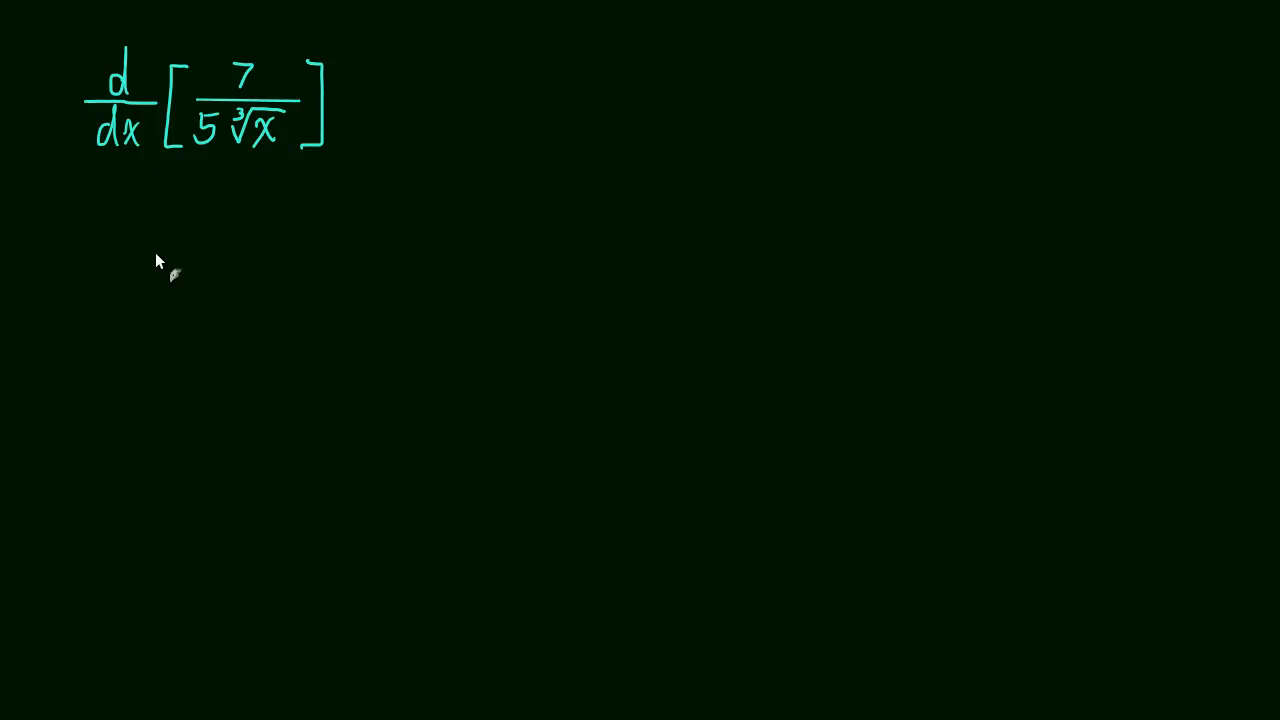
mouse_move(118, 232)
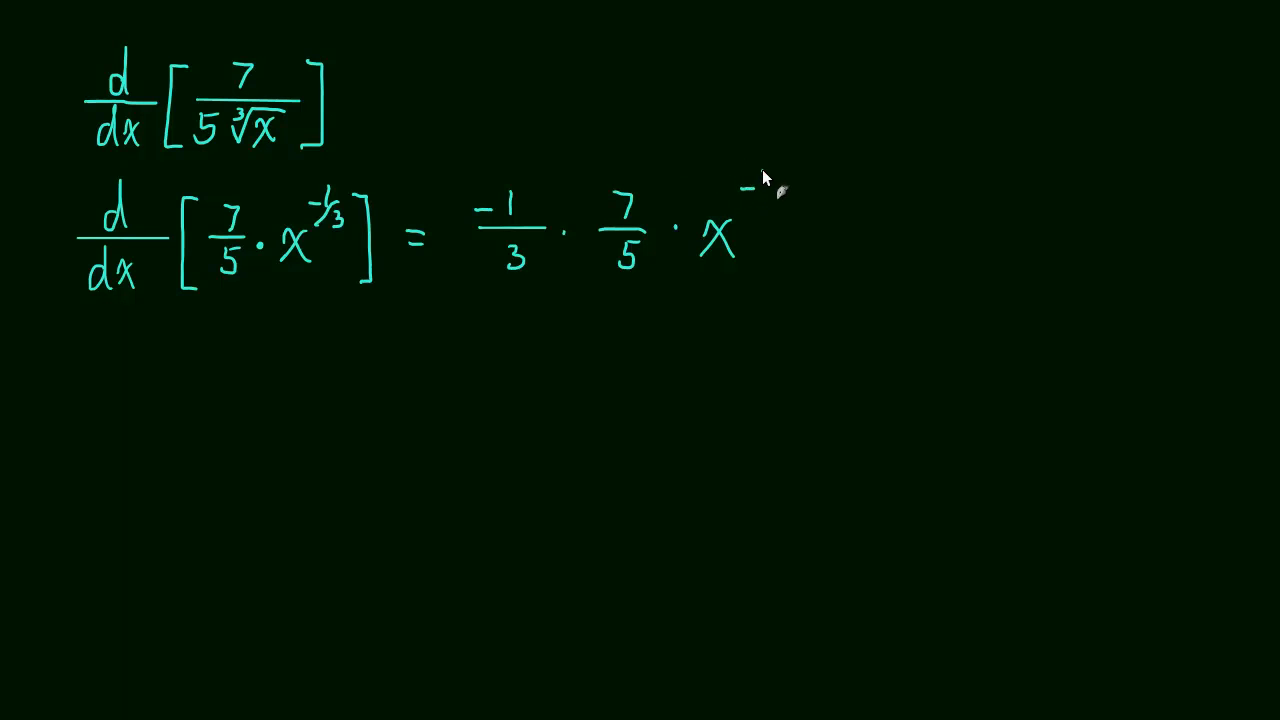
Write the exponent −4/3 to finish (−1/3)·(7/5)·x^(−4/3).
text(-4/3)
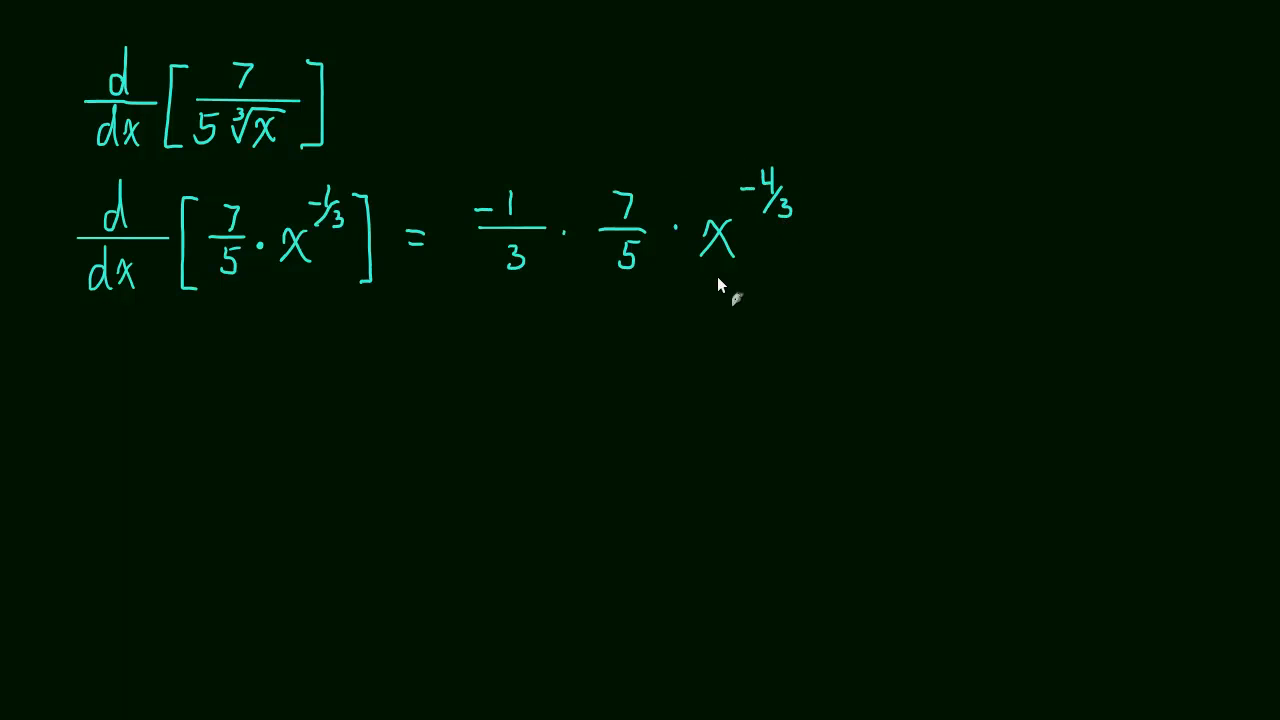
mouse_move(548, 285)
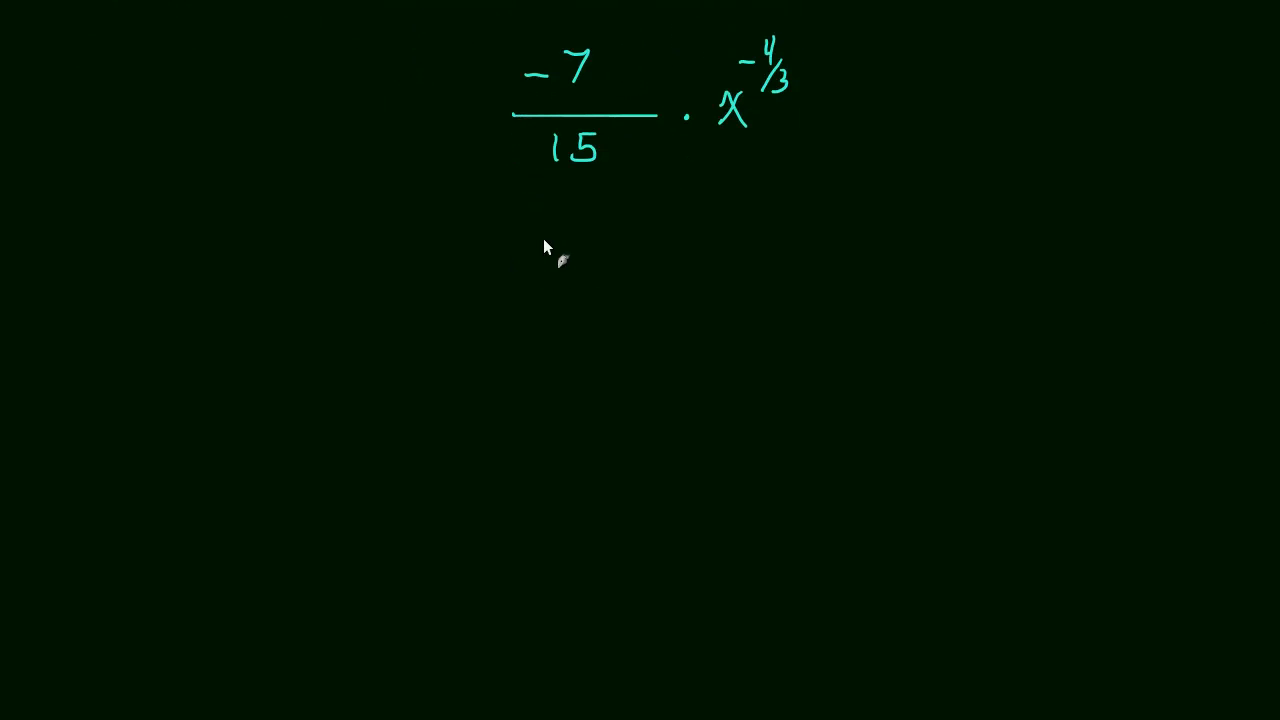
Write −7 over a fraction bar with a cube root sign in the denominator.
drag(525, 245, 575, 245)
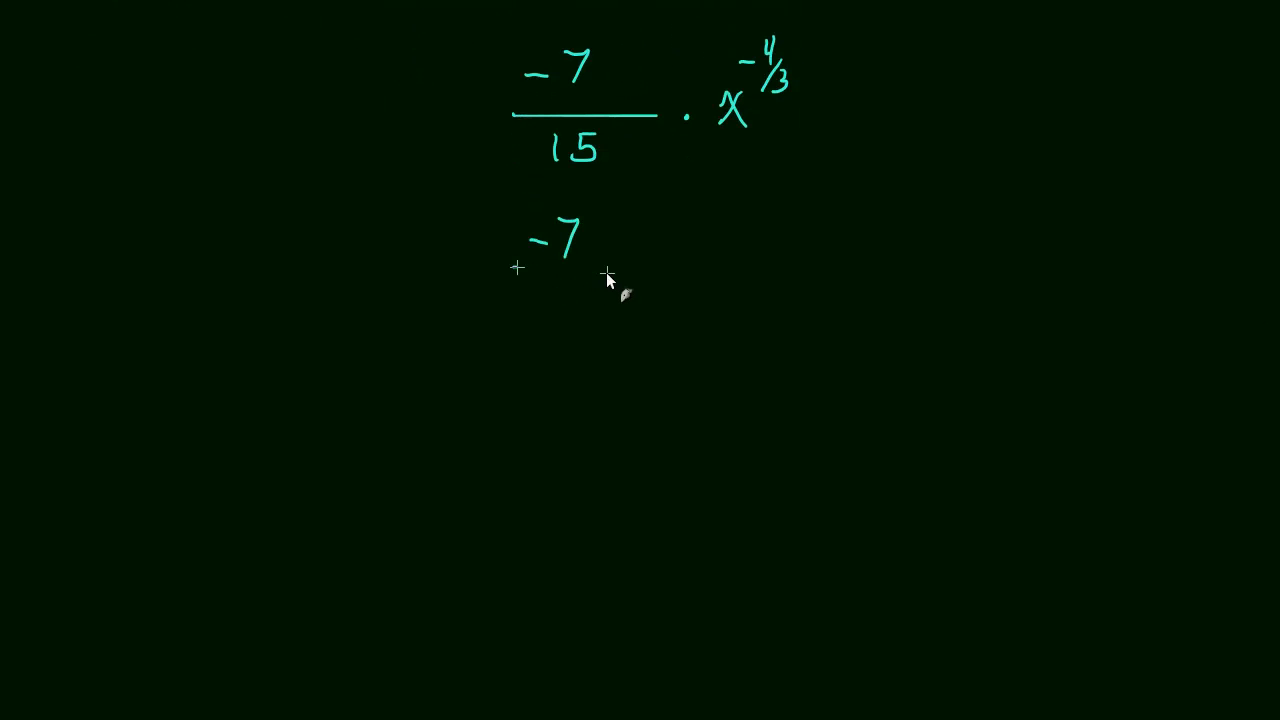
drag(515, 267, 607, 268)
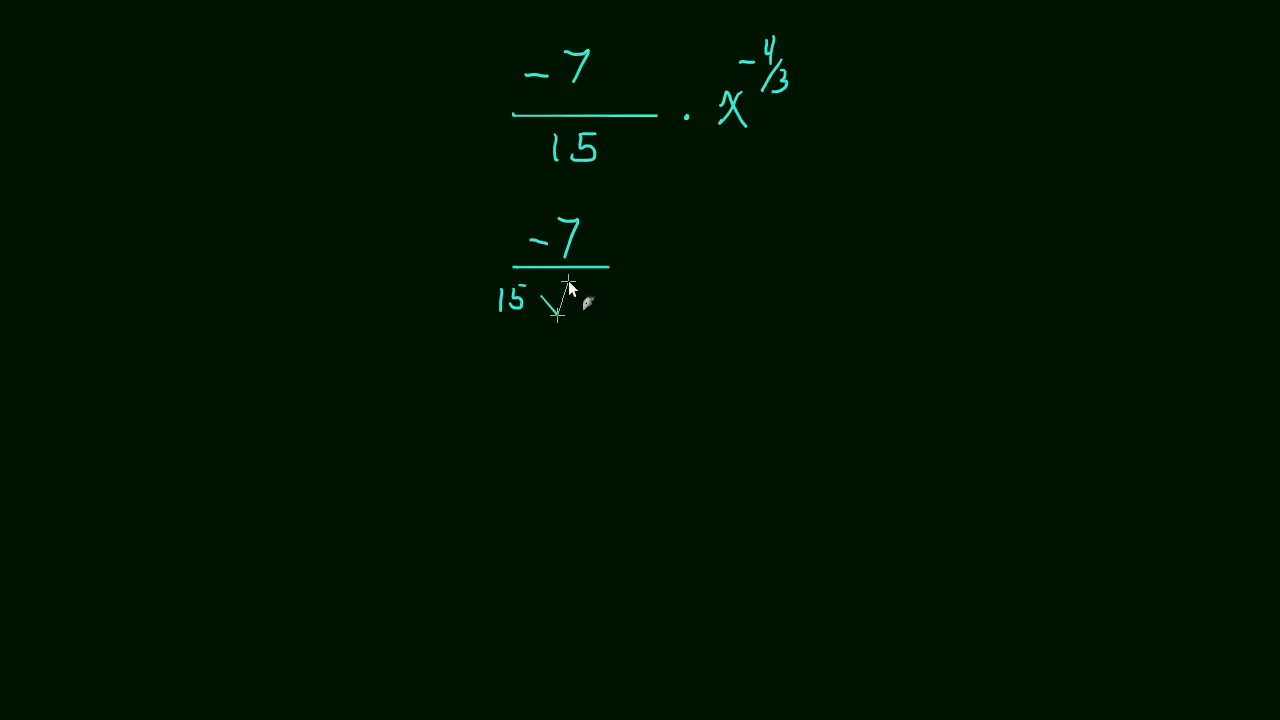
drag(560, 283, 650, 283)
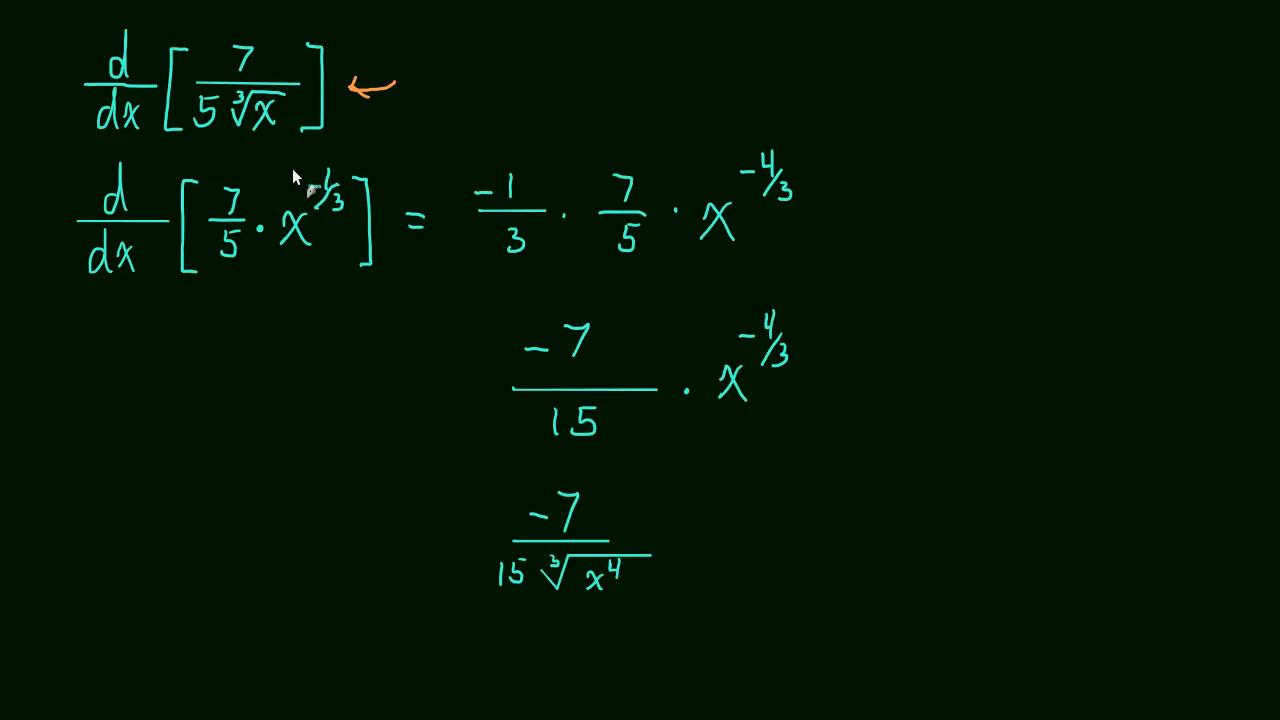
mouse_move(560, 320)
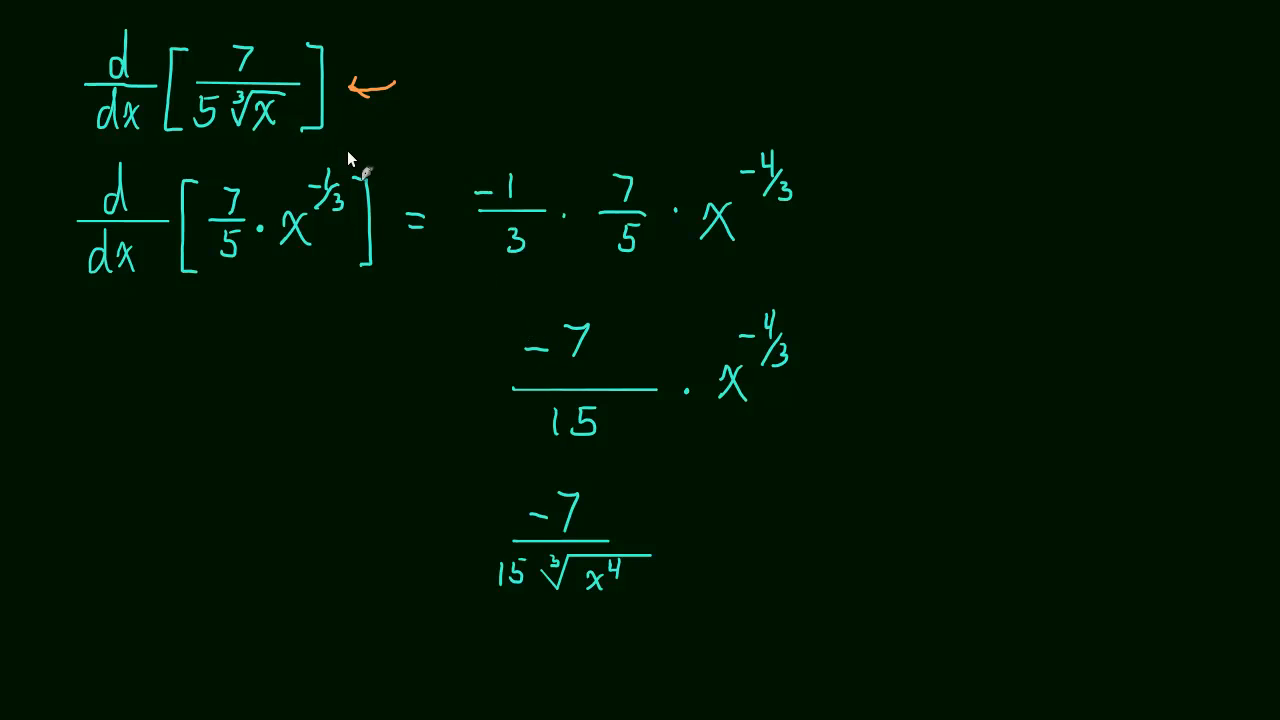
mouse_move(1095, 500)
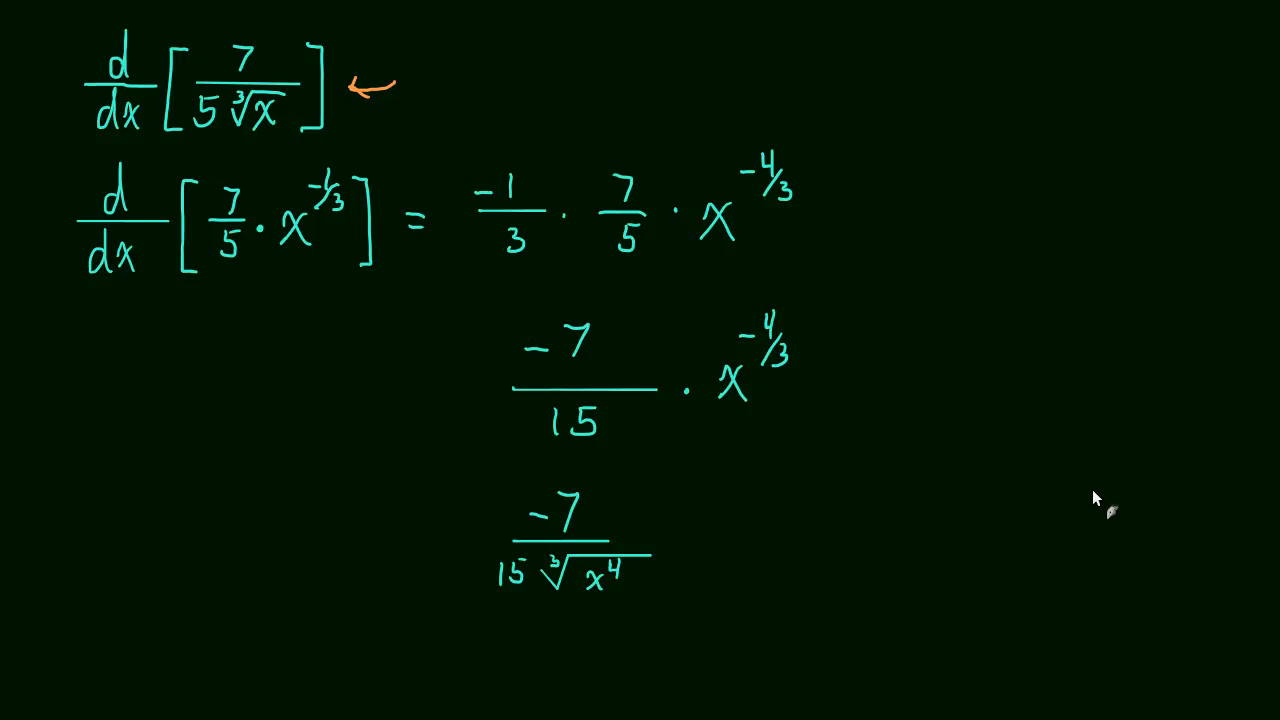
mouse_move(1125, 550)
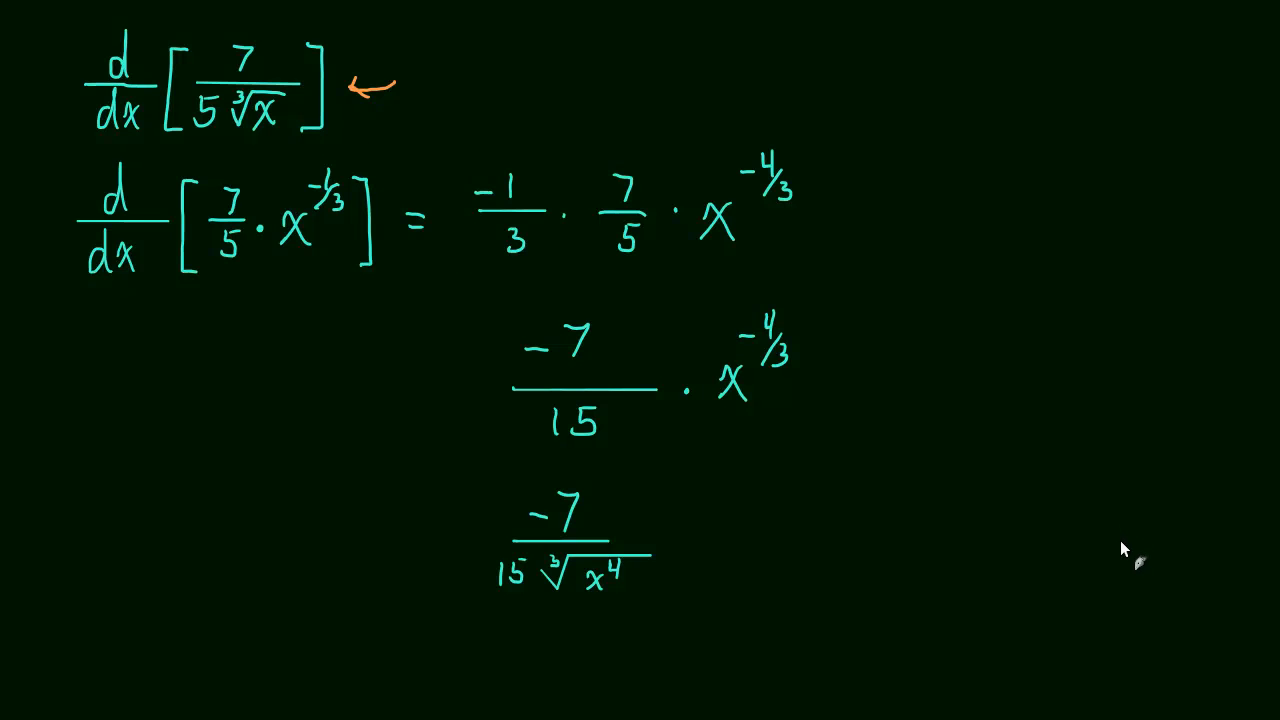
mouse_move(1192, 697)
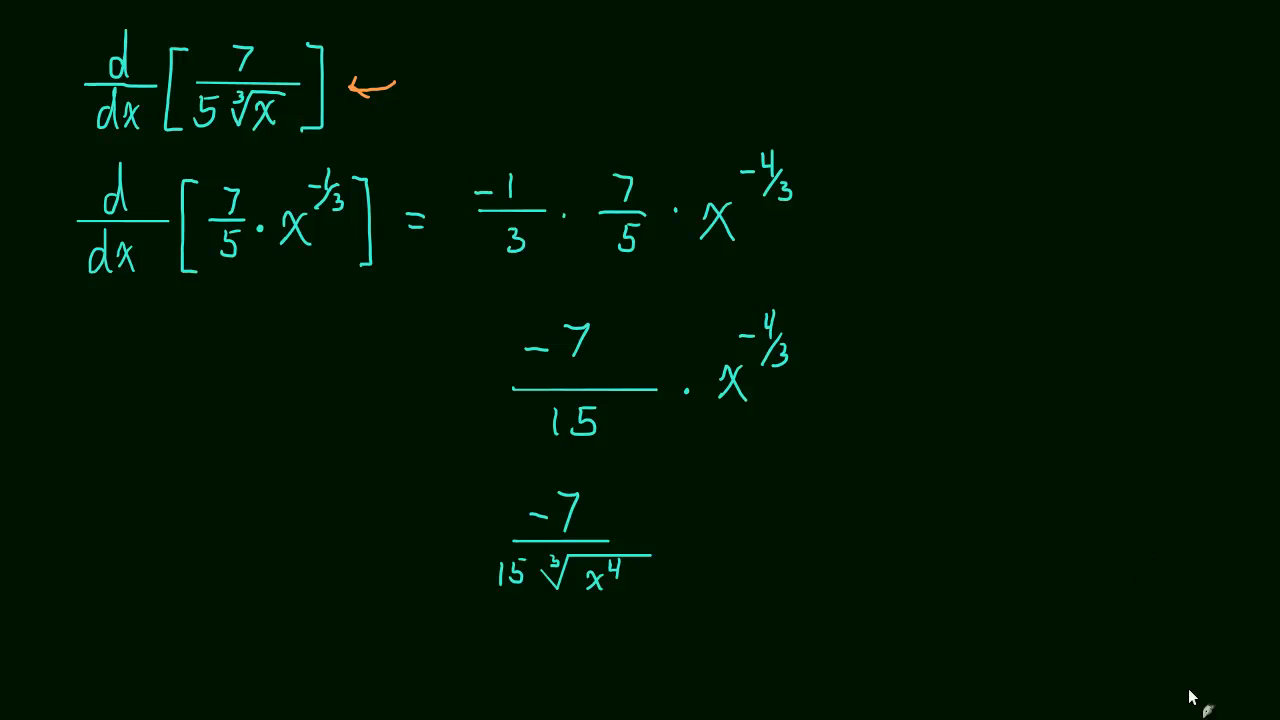